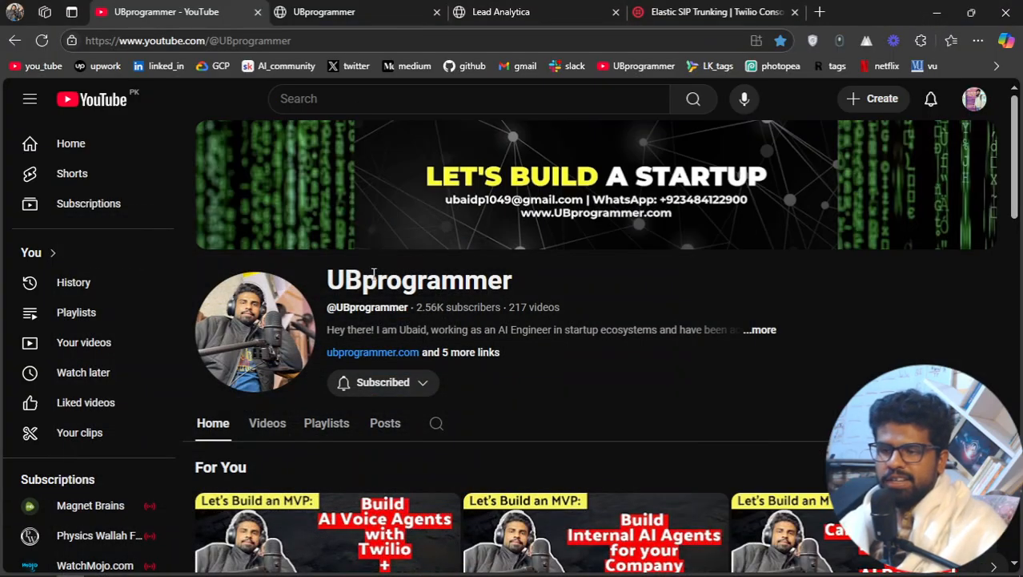
Step: Glance at the Twilio Elastic SIP Trunks page, then return to the gemini_agent.py project
{"action": "double_click", "coordinate": [417, 281]}
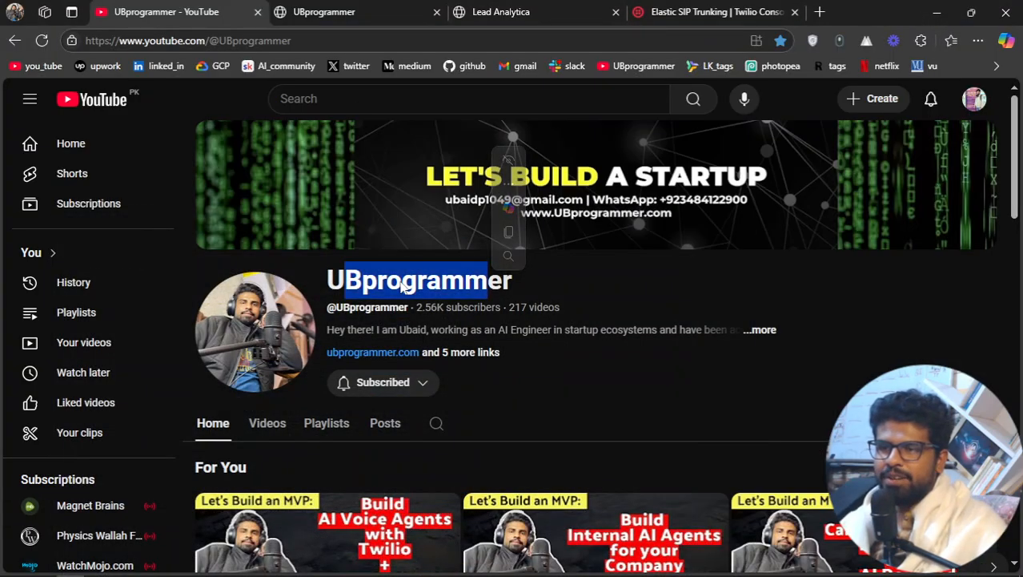
{"action": "left_click", "coordinate": [713, 11]}
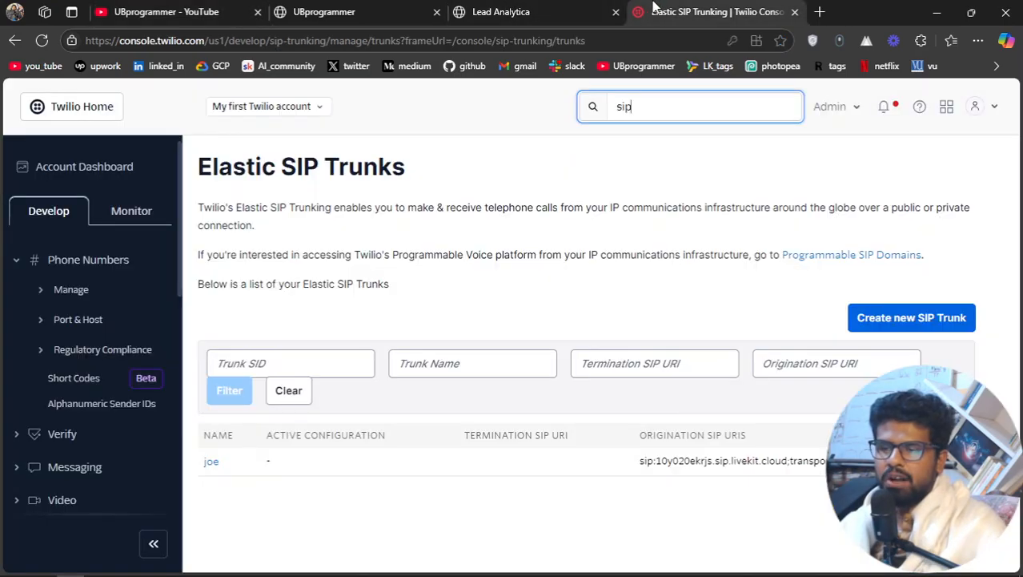
{"action": "mouse_move", "coordinate": [246, 92]}
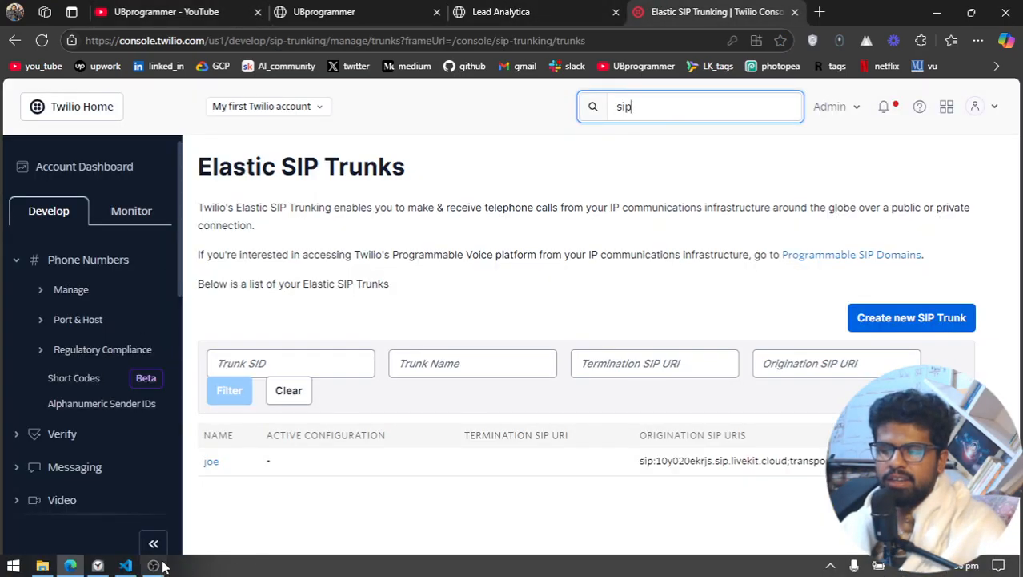
{"action": "left_click", "coordinate": [125, 566]}
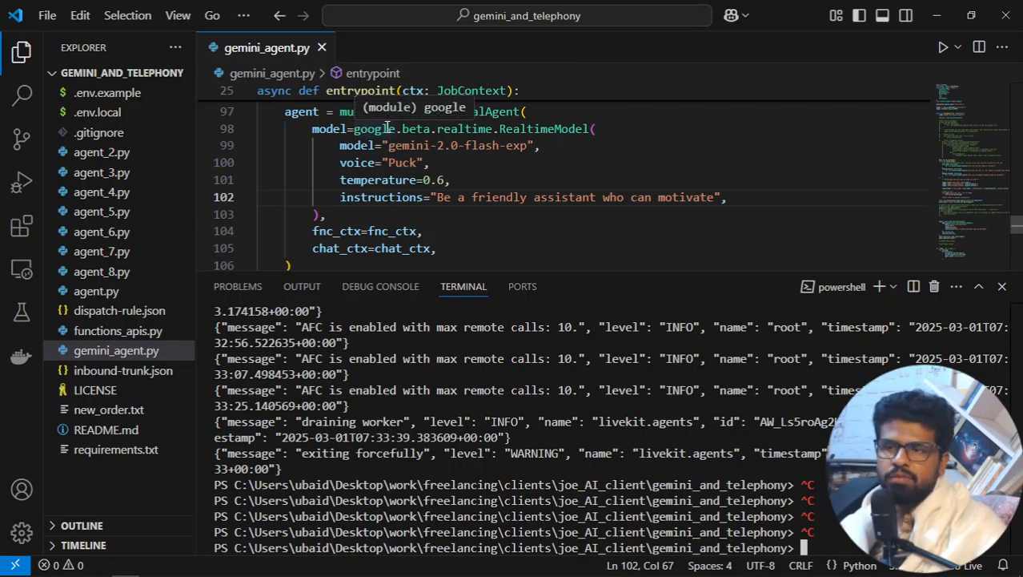
{"action": "mouse_move", "coordinate": [419, 145]}
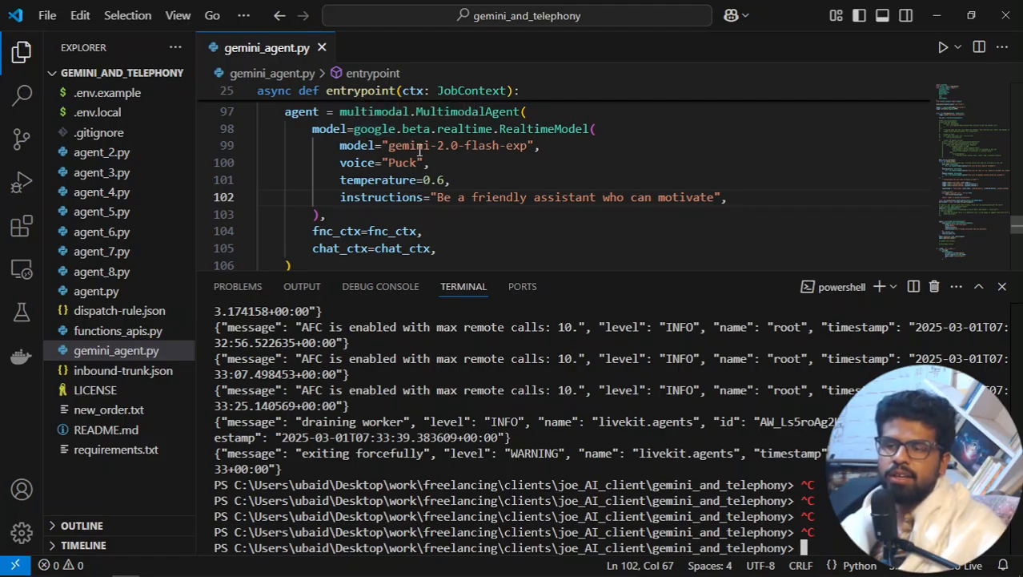
{"action": "mouse_move", "coordinate": [487, 194]}
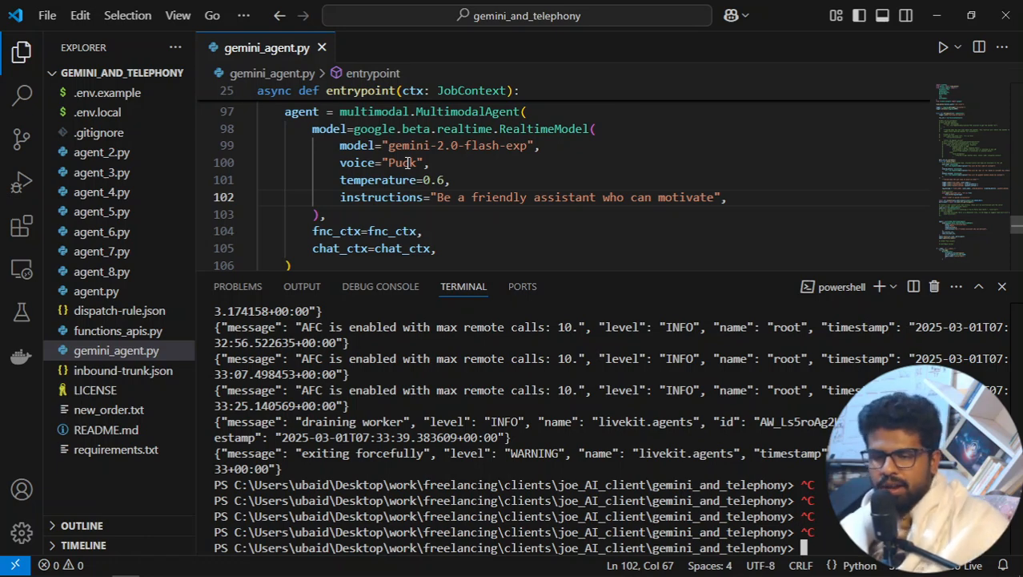
Step: Run python gemini_agent.py to start and register the LiveKit agent worker
{"action": "type", "text": "python ge"}
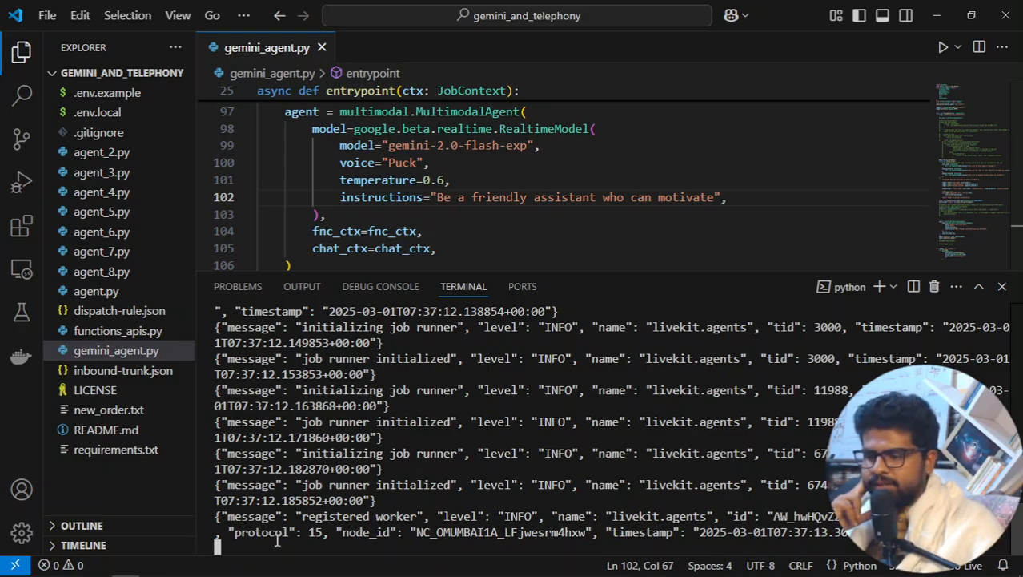
{"action": "mouse_move", "coordinate": [69, 566]}
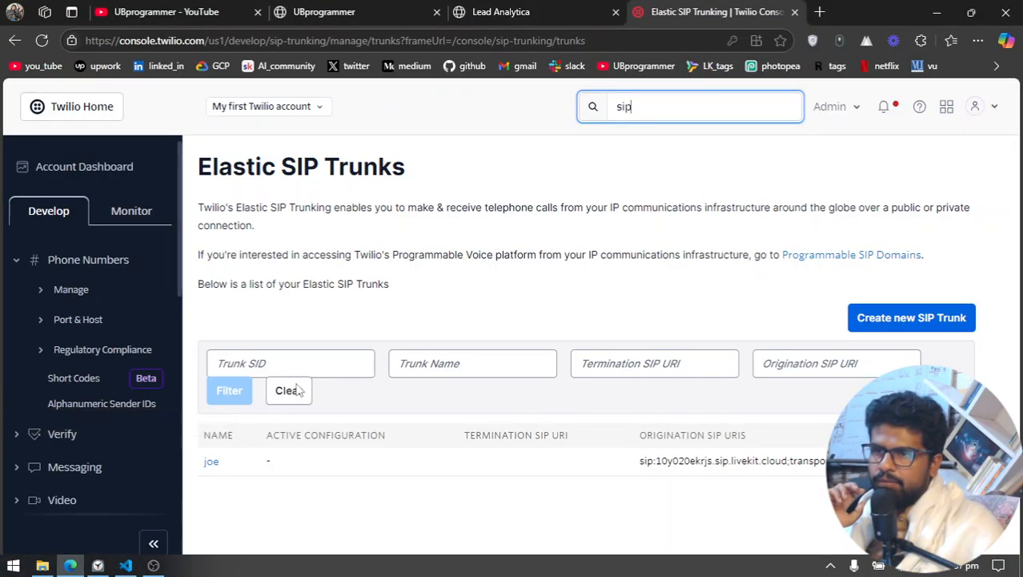
Step: Open the GoHighLevel phone dialer showing the recent contact and caller ID
{"action": "left_click", "coordinate": [500, 11]}
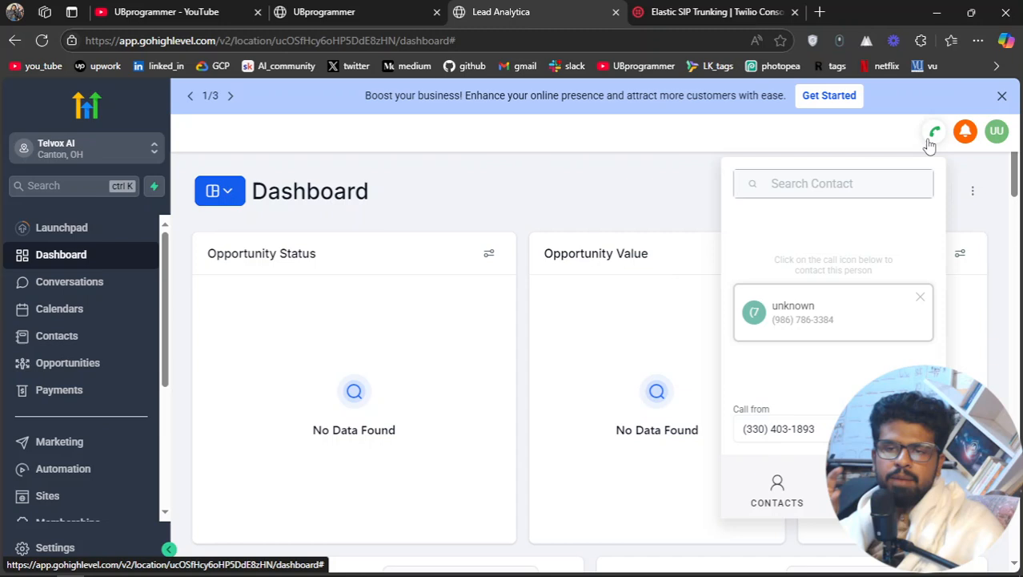
{"action": "mouse_move", "coordinate": [821, 333]}
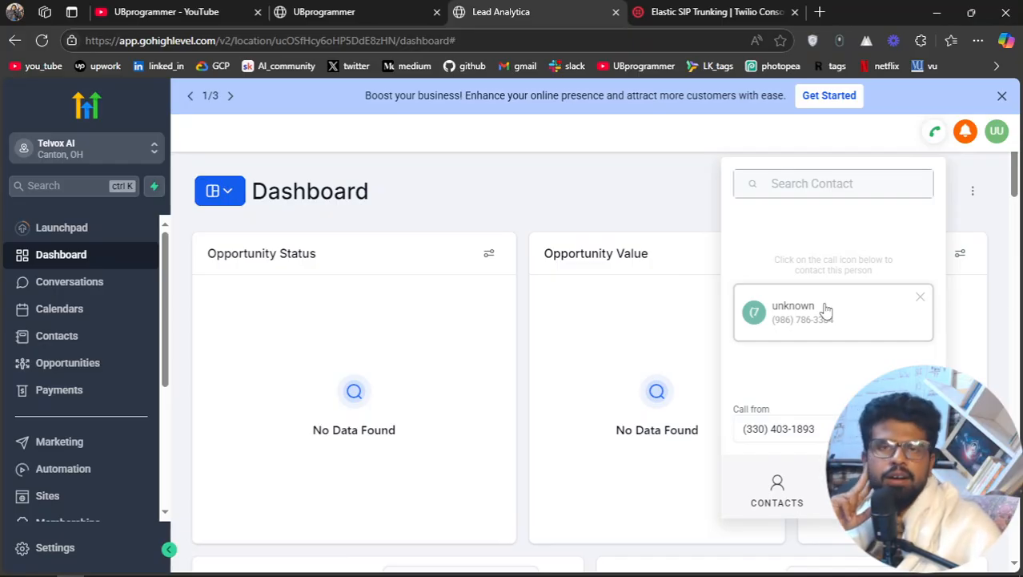
{"action": "mouse_move", "coordinate": [871, 341]}
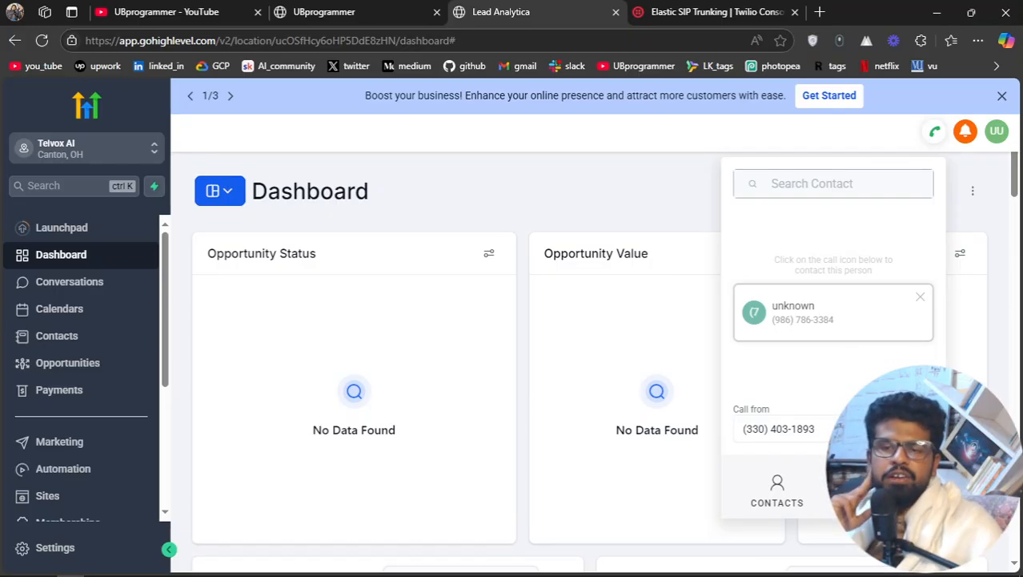
{"action": "mouse_move", "coordinate": [835, 322]}
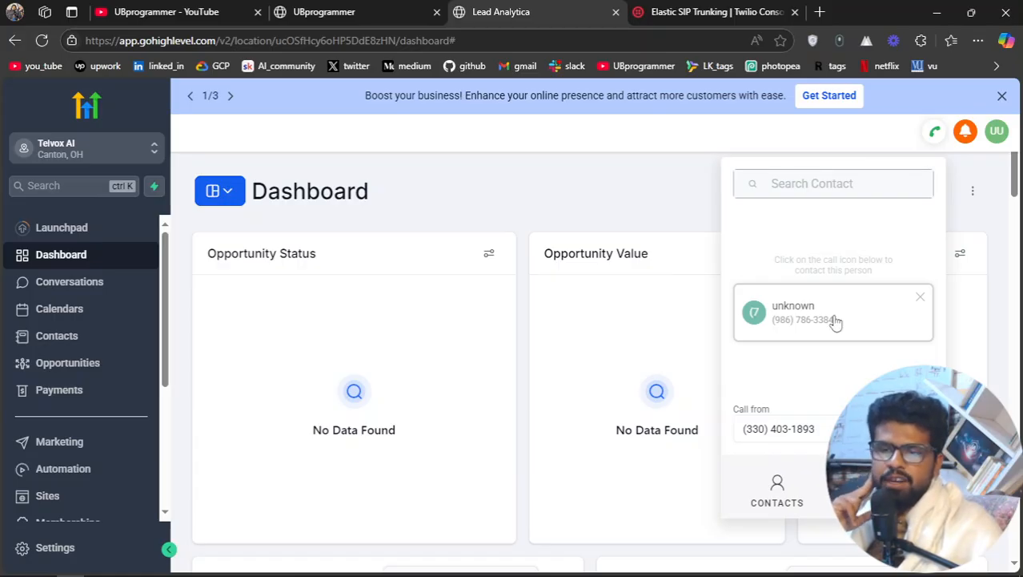
{"action": "mouse_move", "coordinate": [933, 156]}
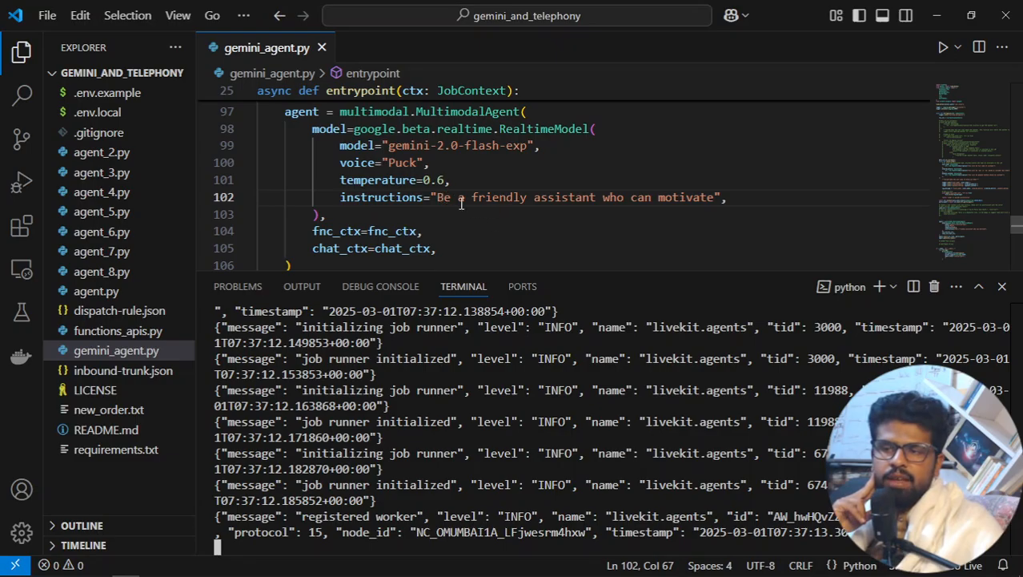
{"action": "mouse_move", "coordinate": [468, 237]}
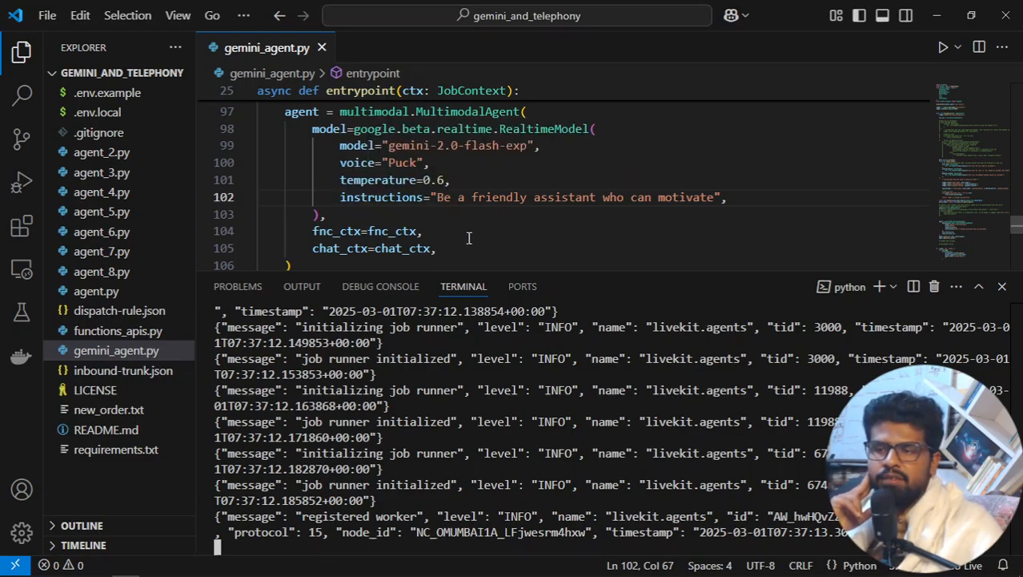
{"action": "mouse_move", "coordinate": [648, 204]}
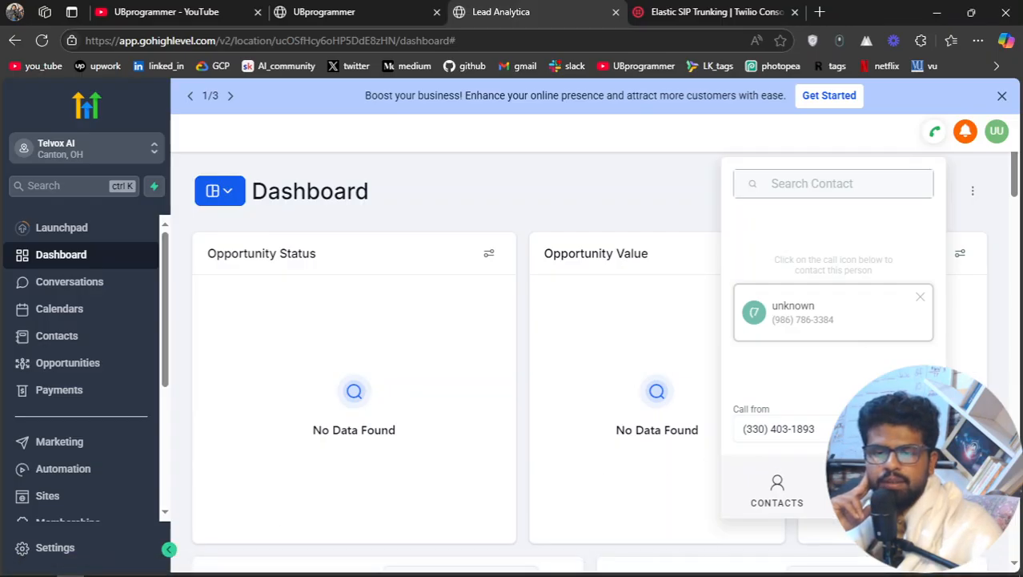
{"action": "left_click", "coordinate": [754, 312]}
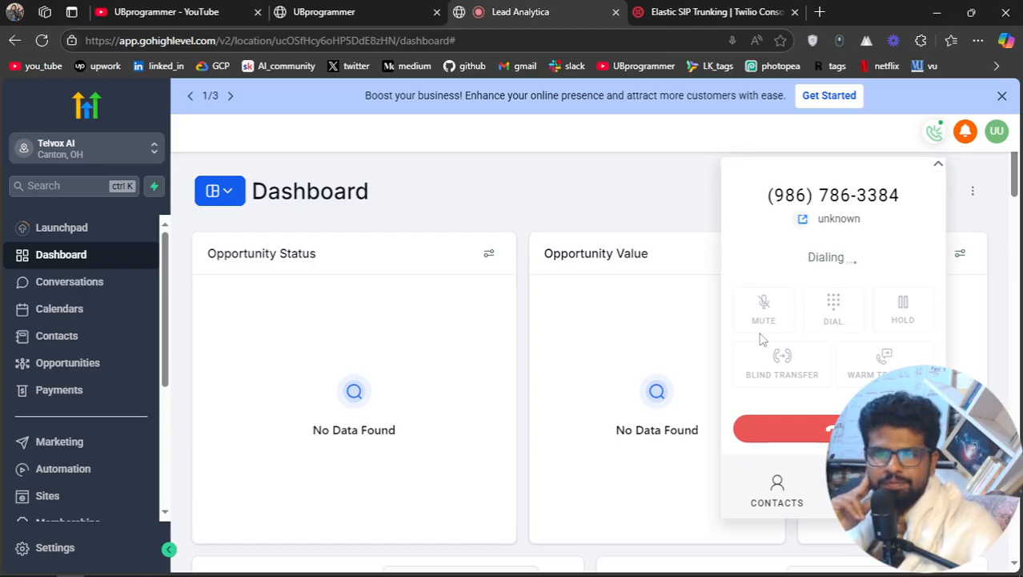
{"action": "left_click", "coordinate": [124, 565]}
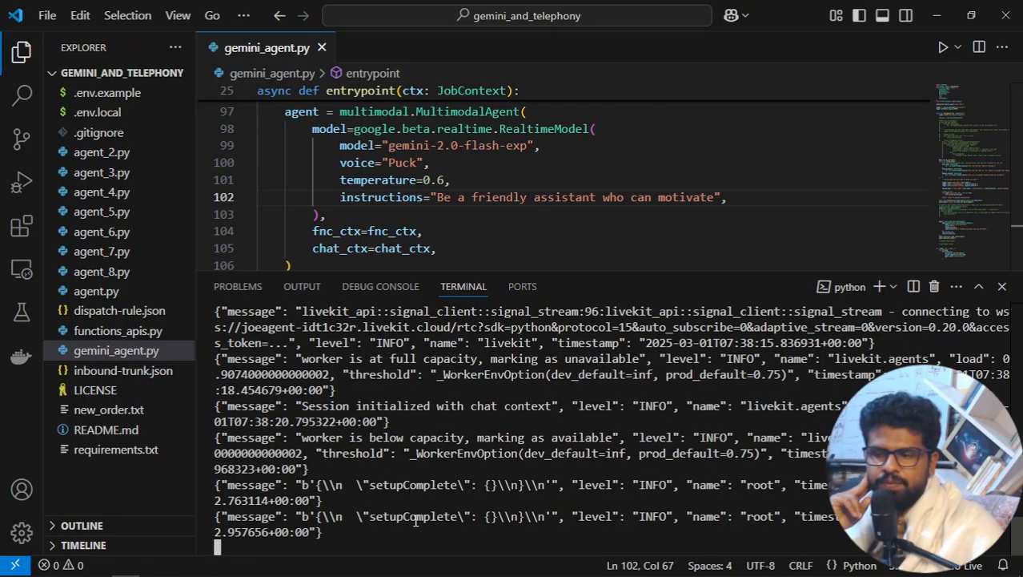
{"action": "mouse_move", "coordinate": [70, 565]}
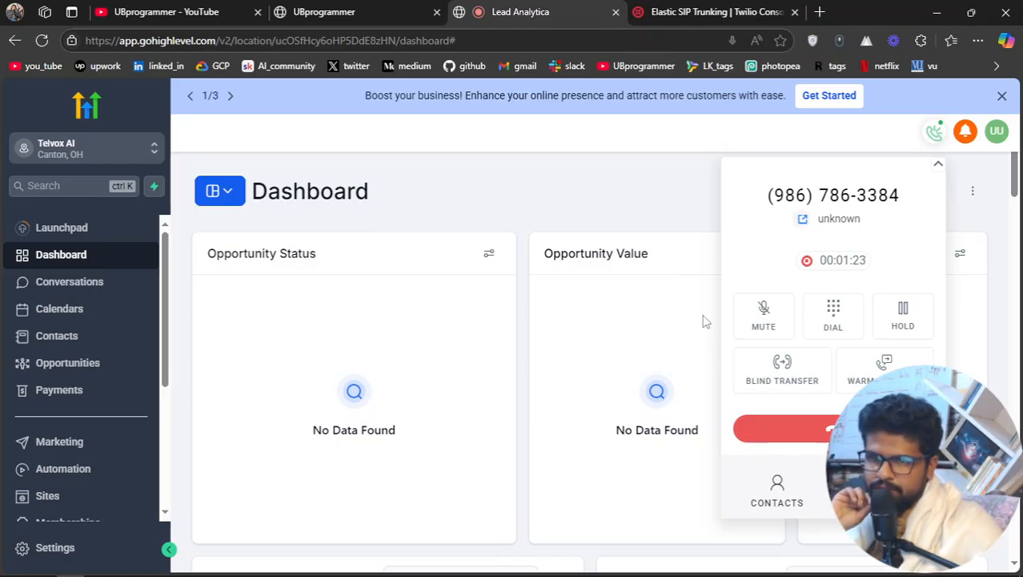
{"action": "mouse_move", "coordinate": [788, 420]}
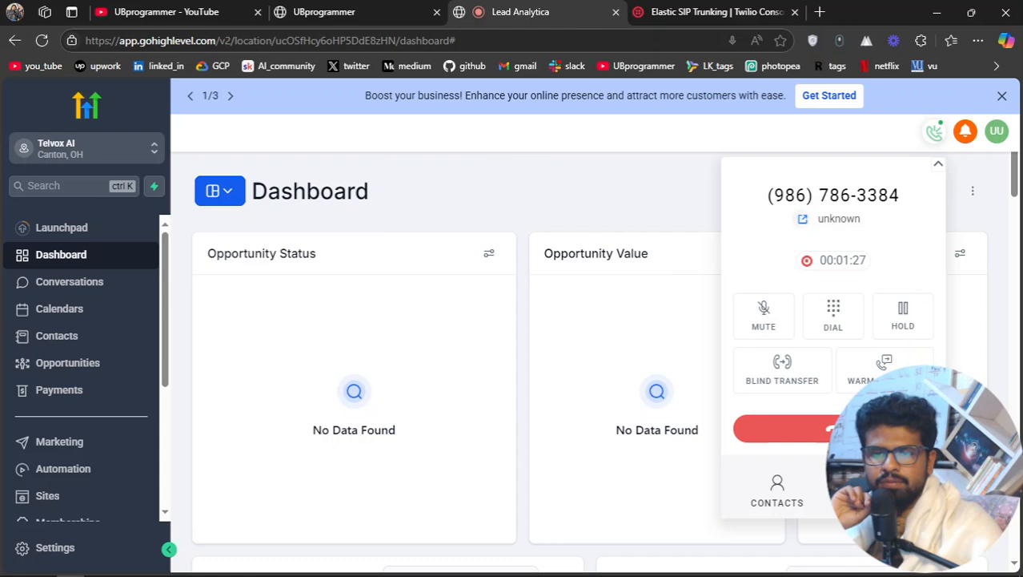
Step: Dismiss the GoHighLevel dialer after the test call runs past a minute
{"action": "left_click", "coordinate": [804, 429]}
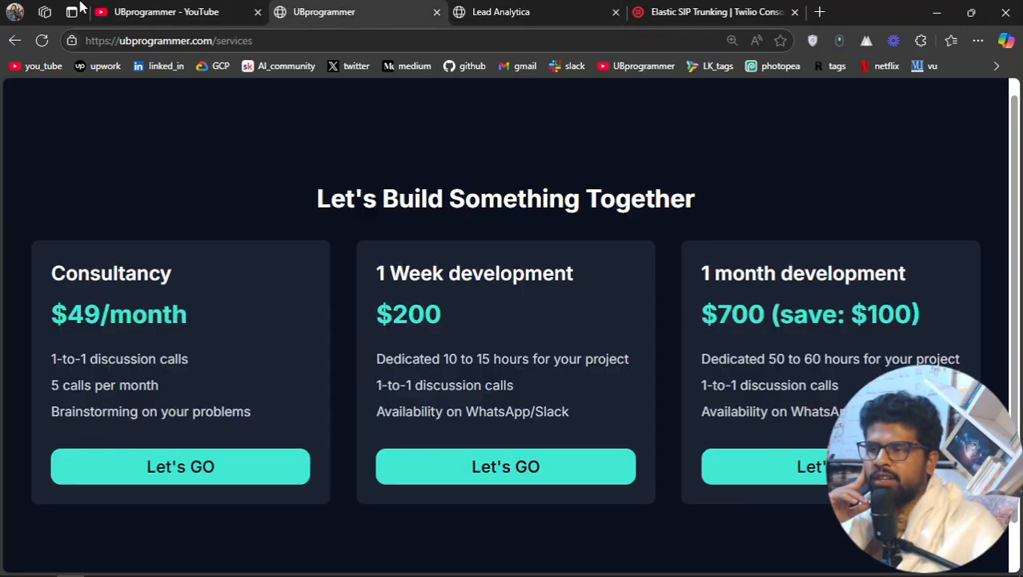
Step: Show the subscribed UBprogrammer YouTube channel page
{"action": "left_click", "coordinate": [166, 11]}
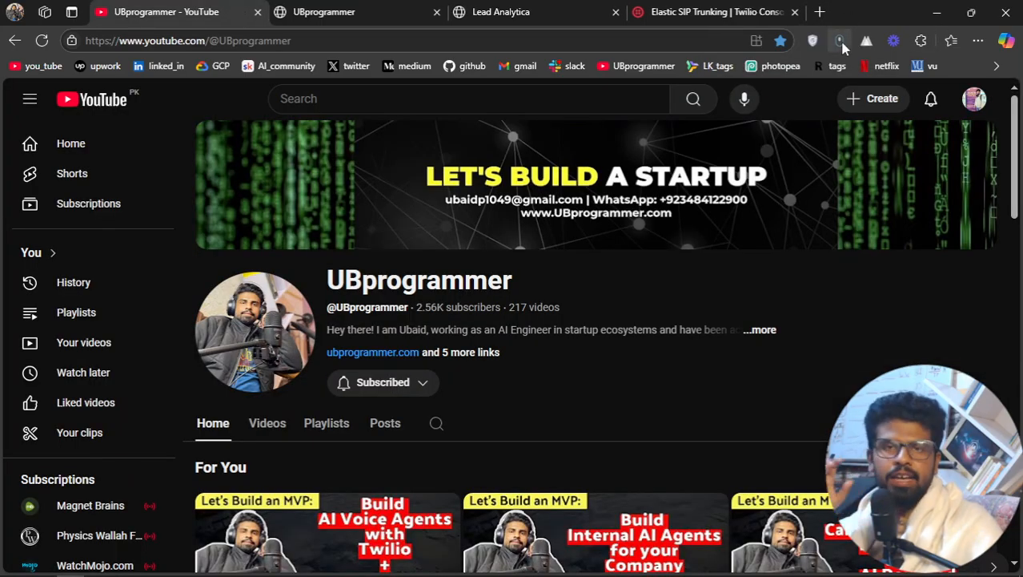
{"action": "mouse_move", "coordinate": [840, 41]}
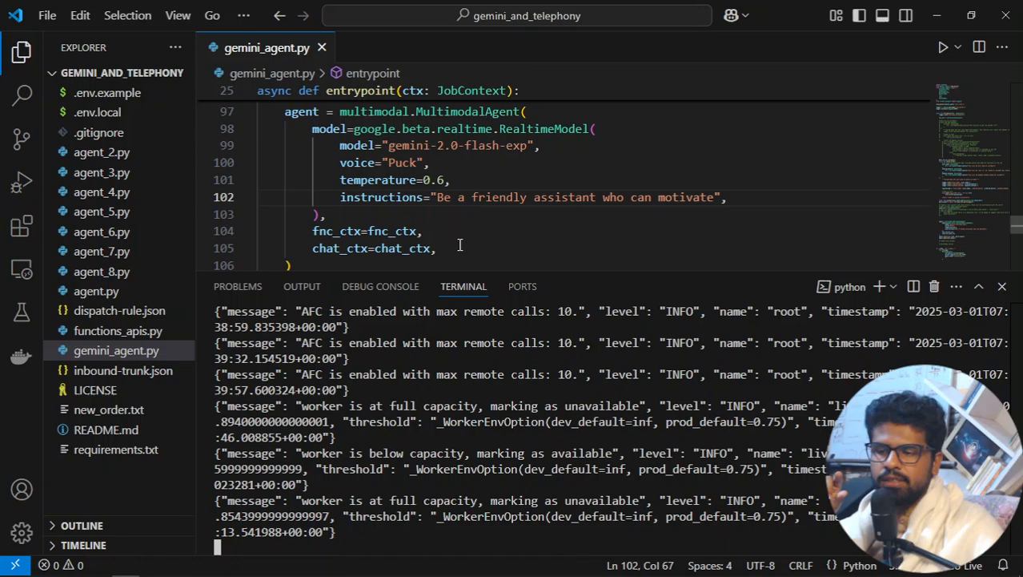
{"action": "mouse_move", "coordinate": [417, 484]}
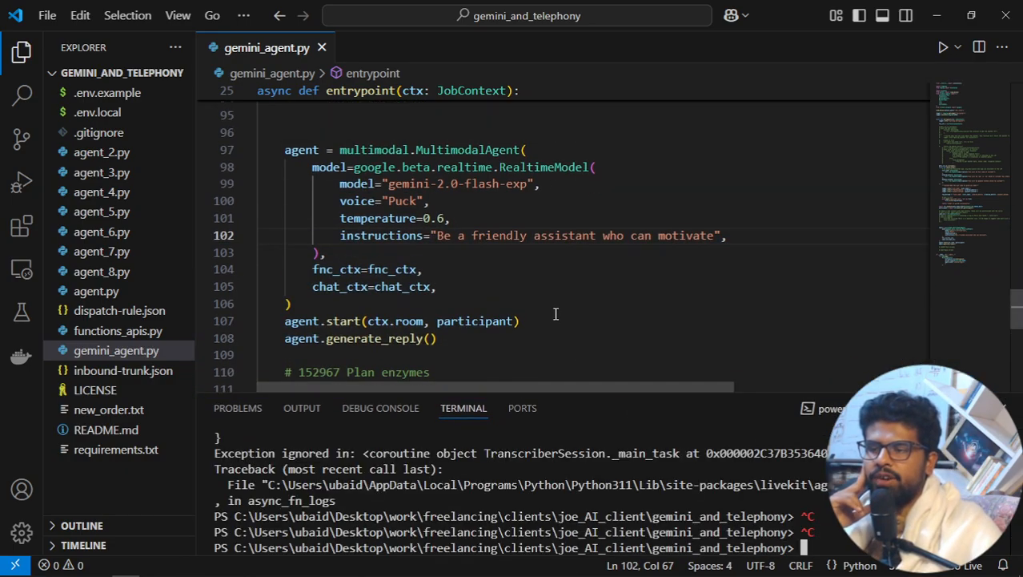
Step: Review the agent code, then inbound-trunk.json and dispatch-rule.json configs
{"action": "double_click", "coordinate": [302, 149]}
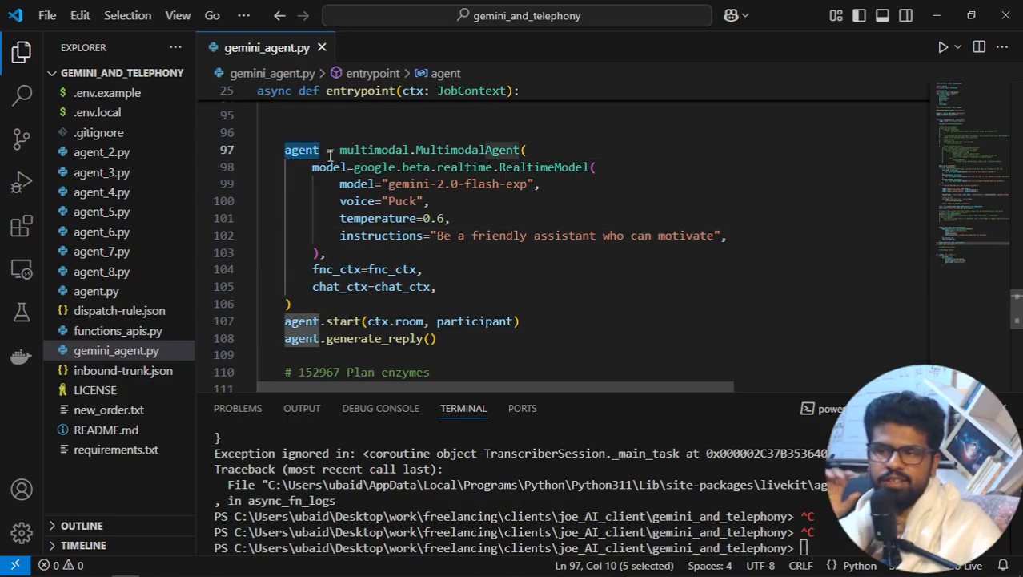
{"action": "mouse_move", "coordinate": [372, 150]}
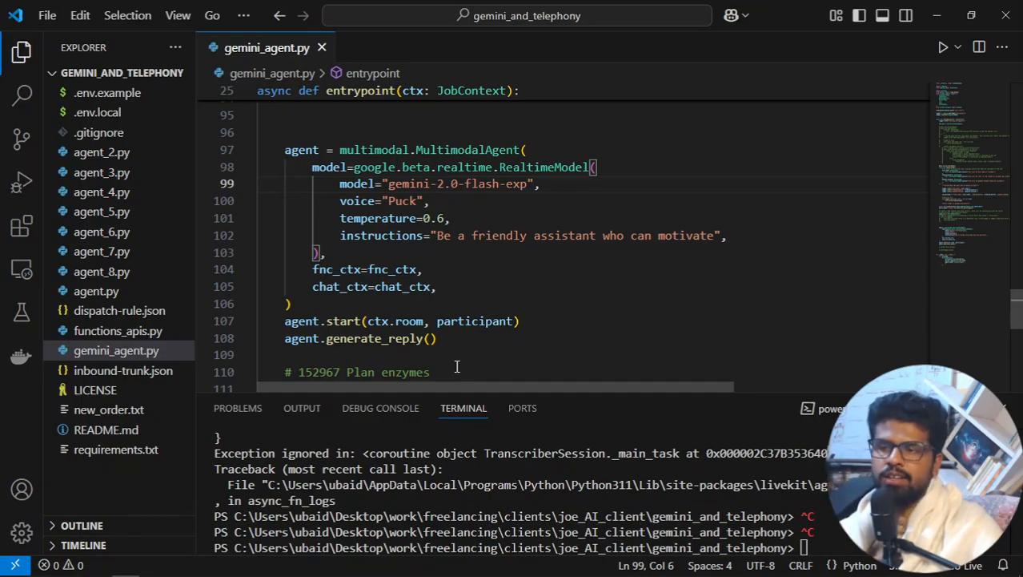
{"action": "mouse_move", "coordinate": [433, 359]}
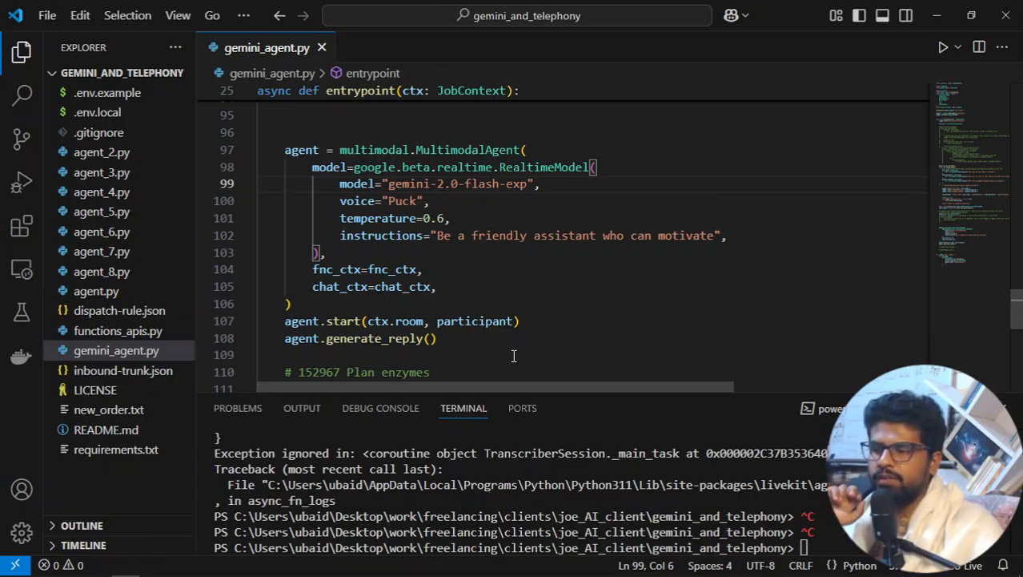
{"action": "mouse_move", "coordinate": [384, 338]}
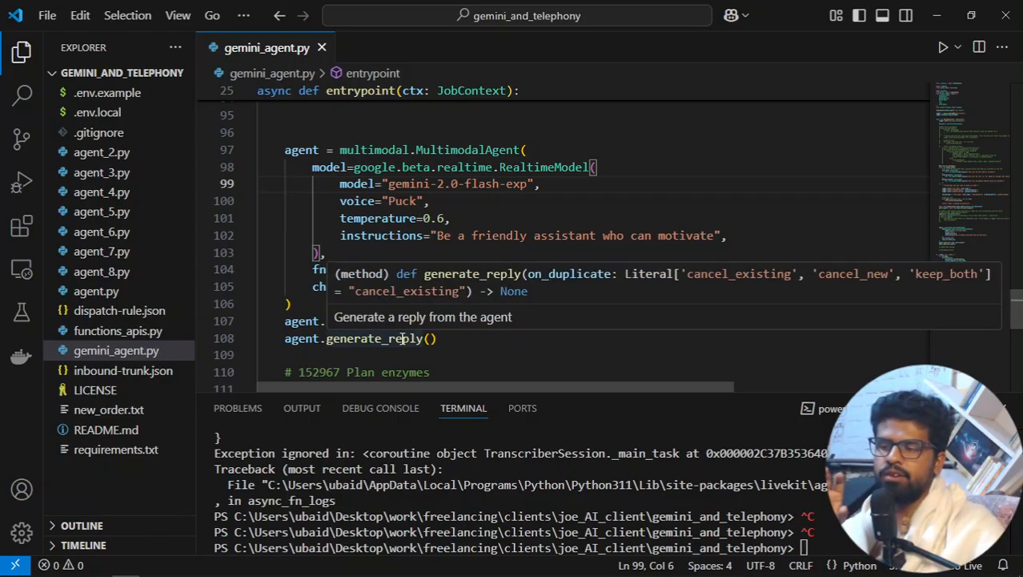
{"action": "left_click", "coordinate": [124, 370]}
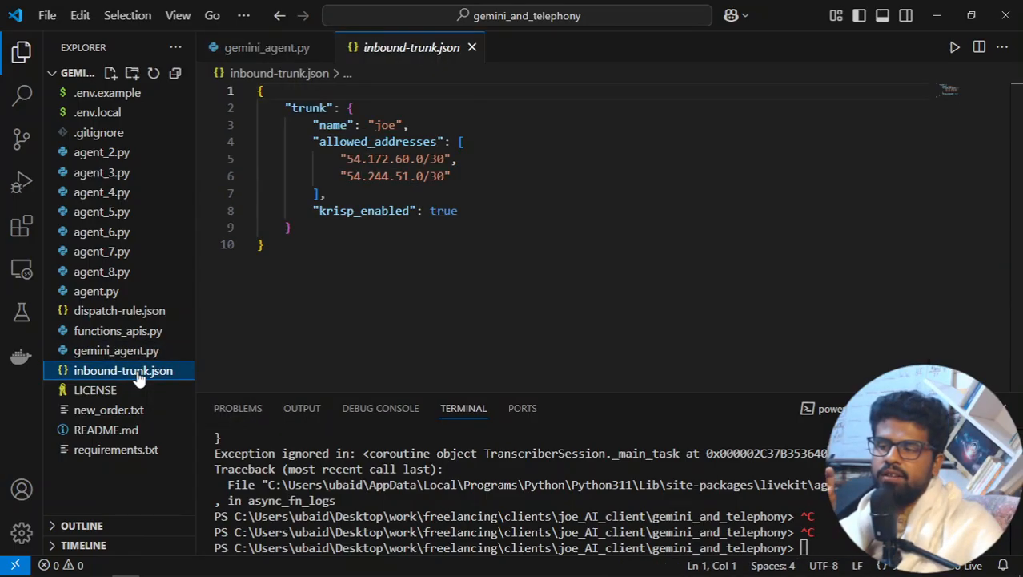
{"action": "mouse_move", "coordinate": [405, 61]}
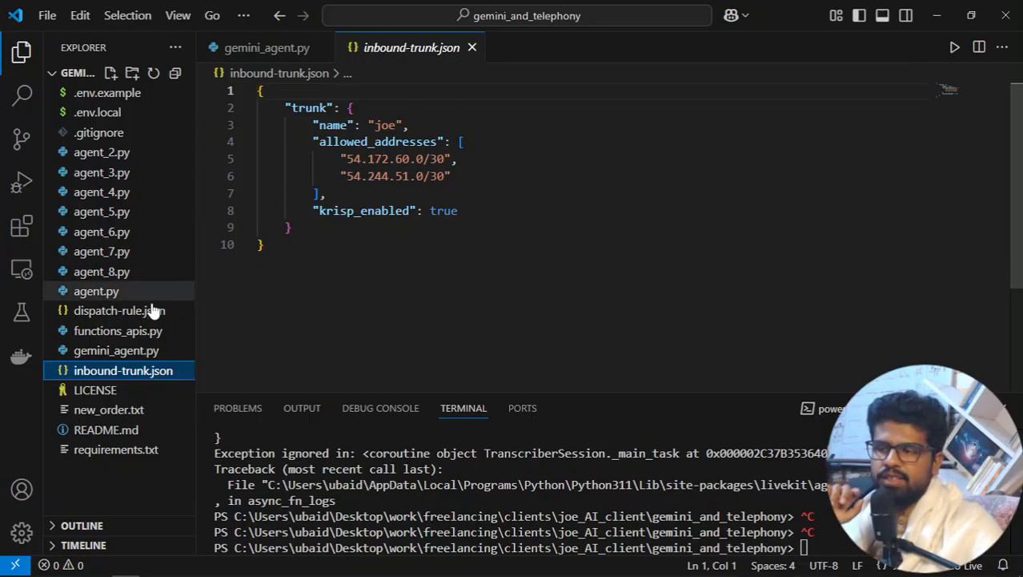
{"action": "left_click", "coordinate": [120, 310]}
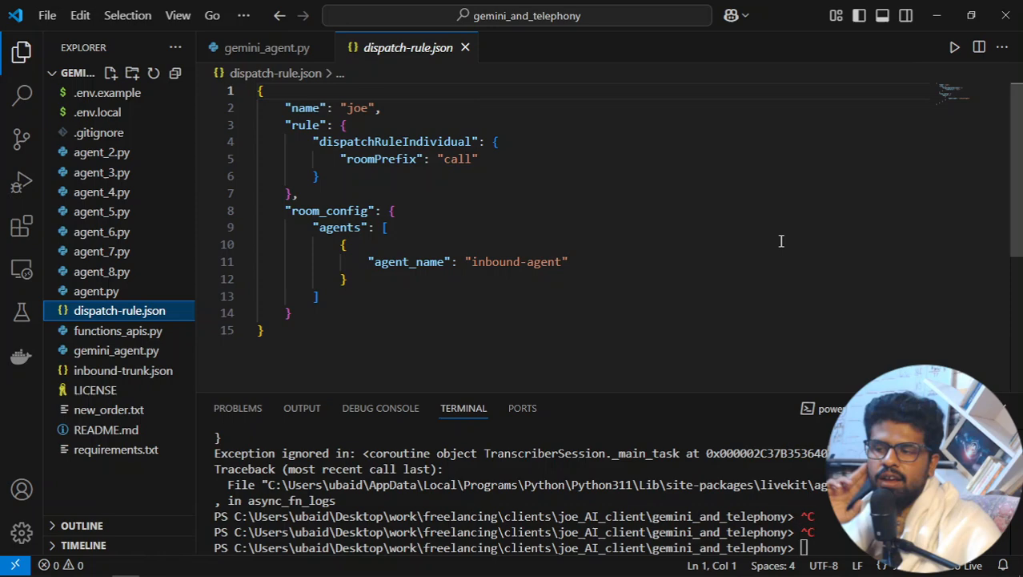
{"action": "left_click", "coordinate": [122, 370]}
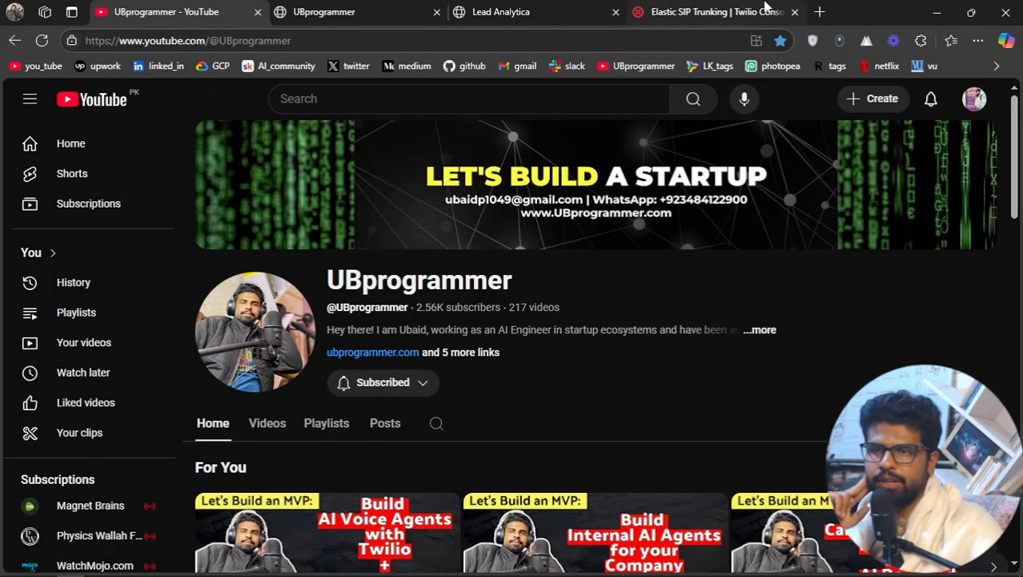
Step: Search the Twilio console for 'sip trunk' to list the joe trunk
{"action": "left_click", "coordinate": [713, 12]}
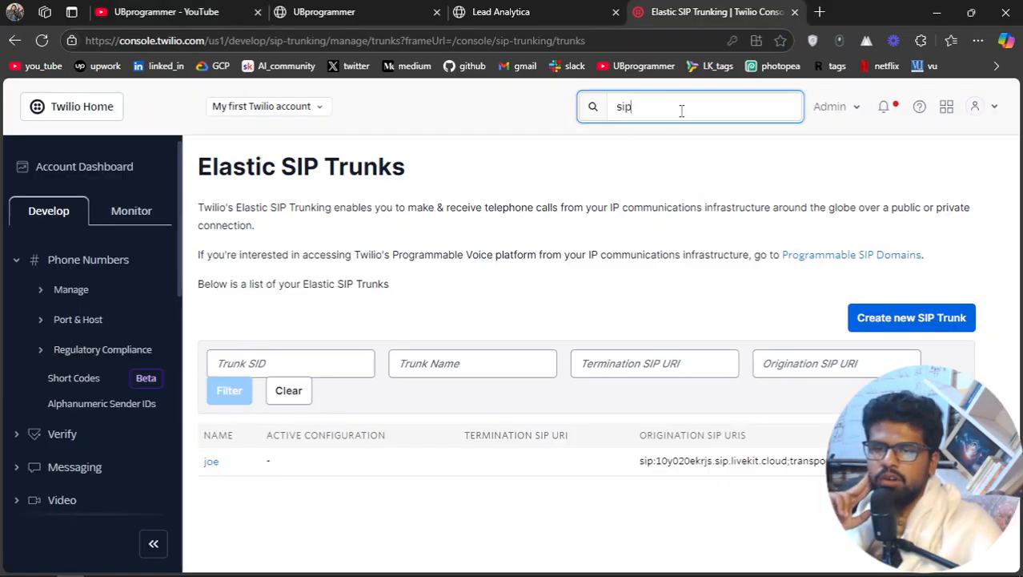
{"action": "left_click", "coordinate": [689, 106]}
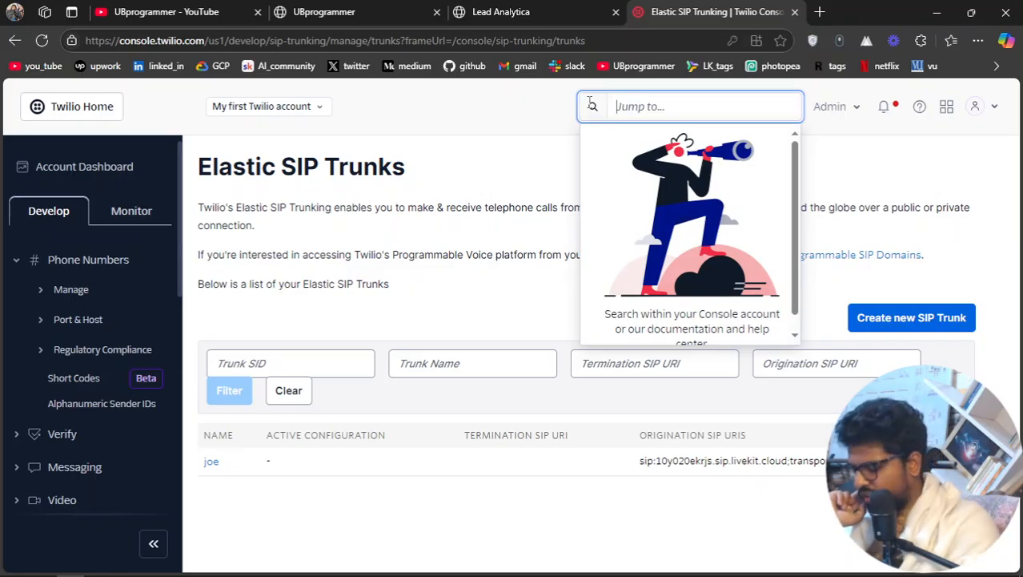
{"action": "type", "text": "sip trunk"}
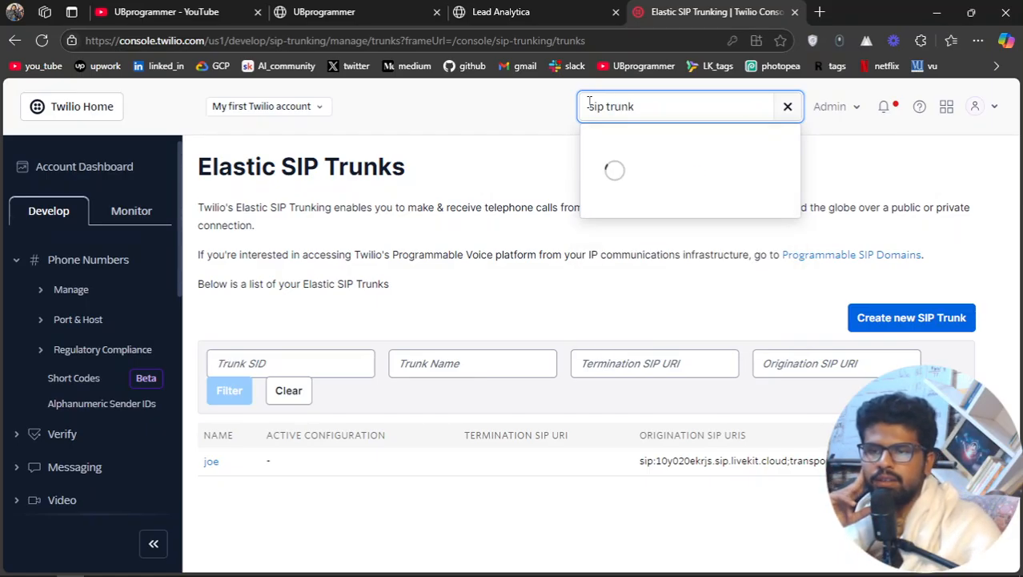
{"action": "type", "text": "sip trunk"}
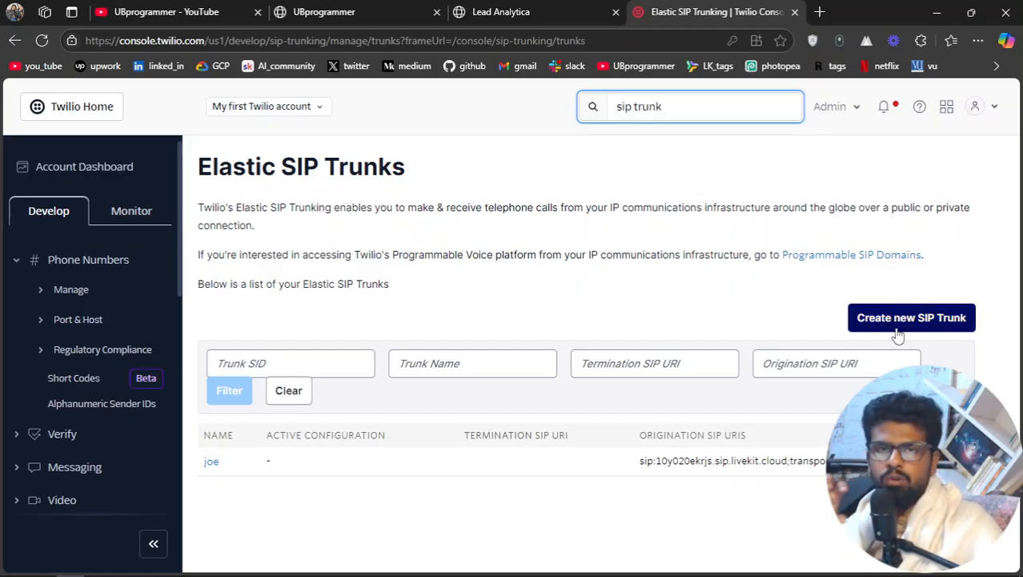
{"action": "mouse_move", "coordinate": [192, 470]}
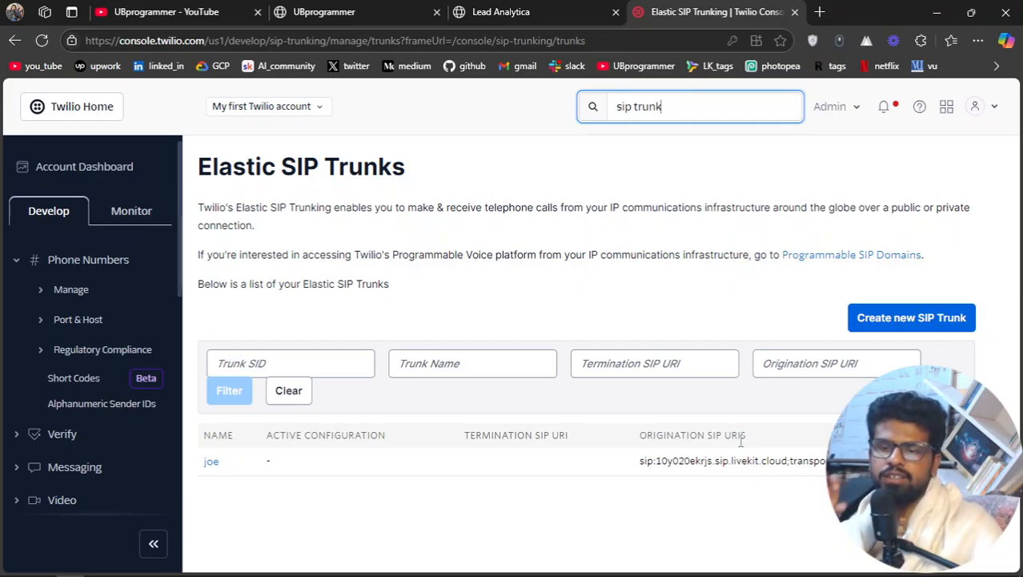
{"action": "mouse_move", "coordinate": [801, 493]}
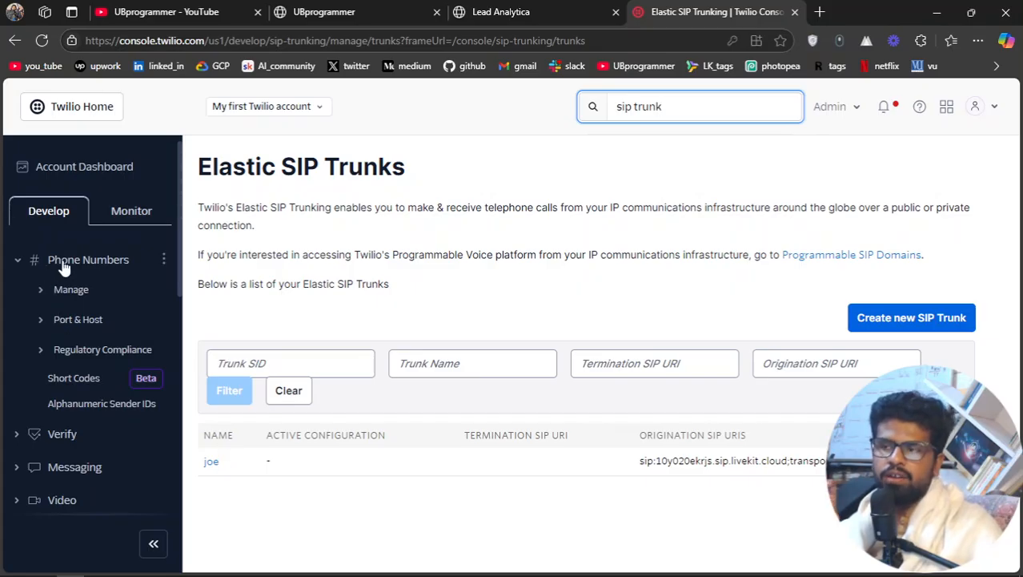
{"action": "left_click", "coordinate": [71, 289]}
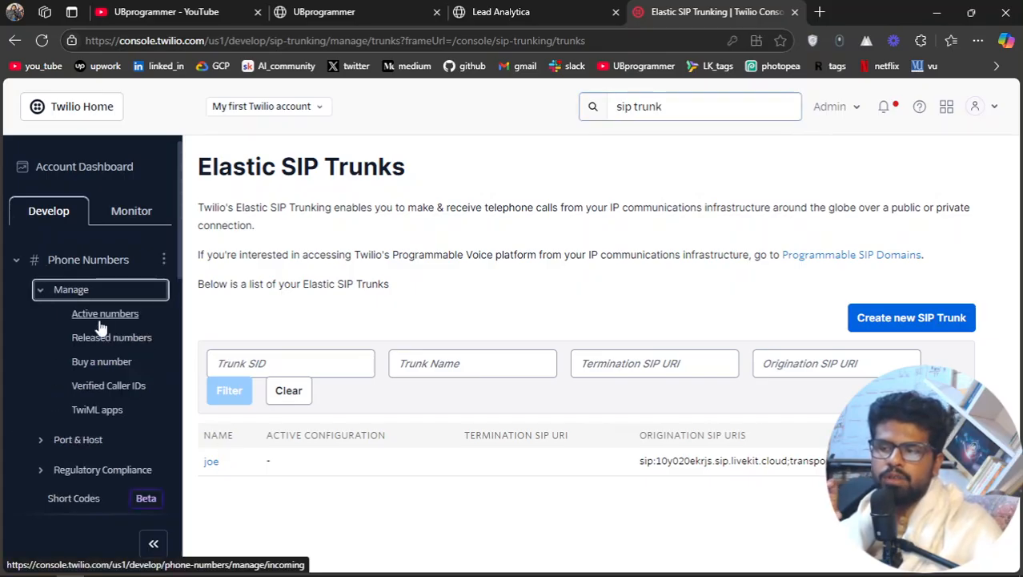
{"action": "left_click", "coordinate": [105, 313]}
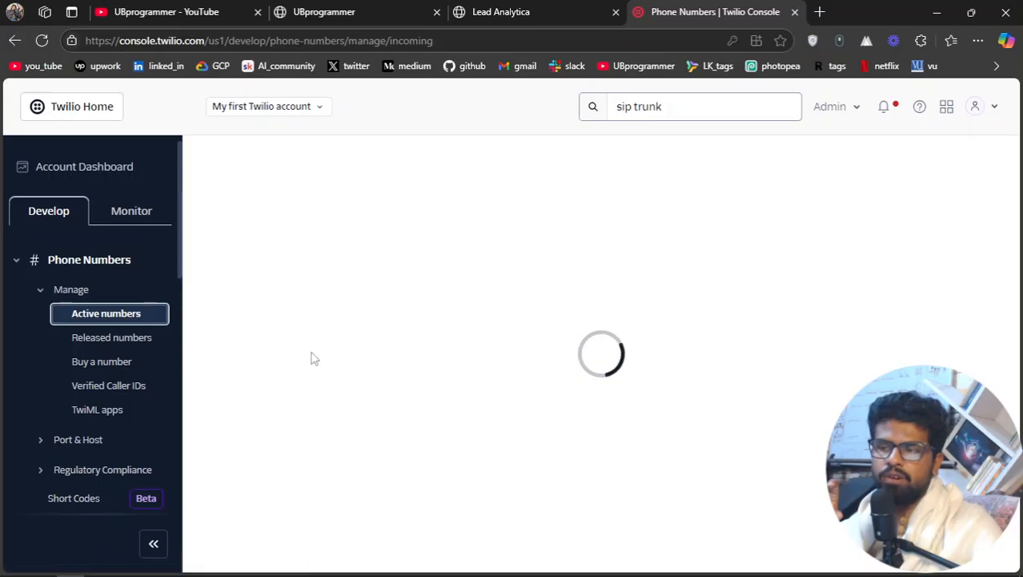
{"action": "left_click", "coordinate": [107, 313]}
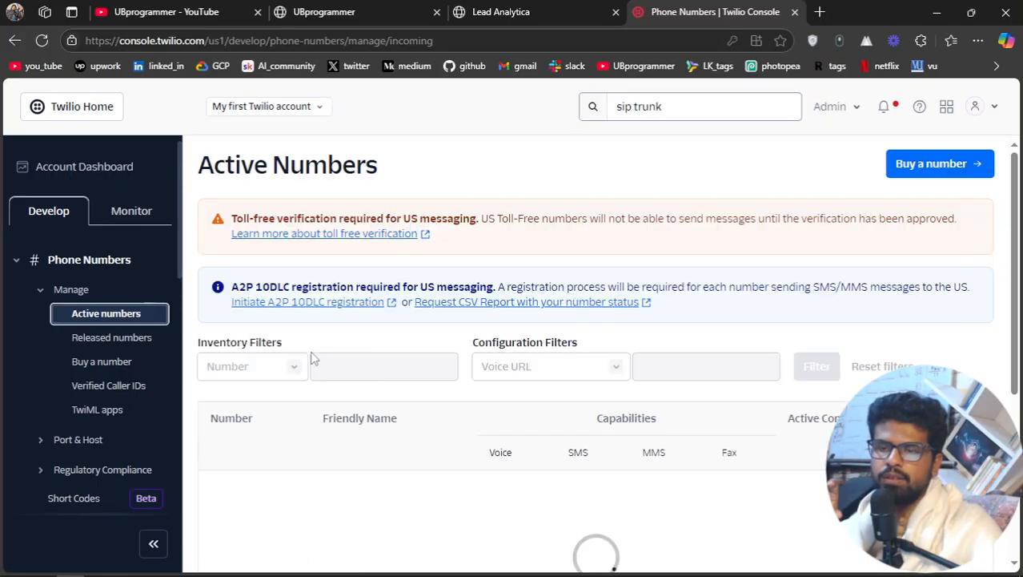
{"action": "scroll", "scroll_direction": "down", "scroll_amount": 3}
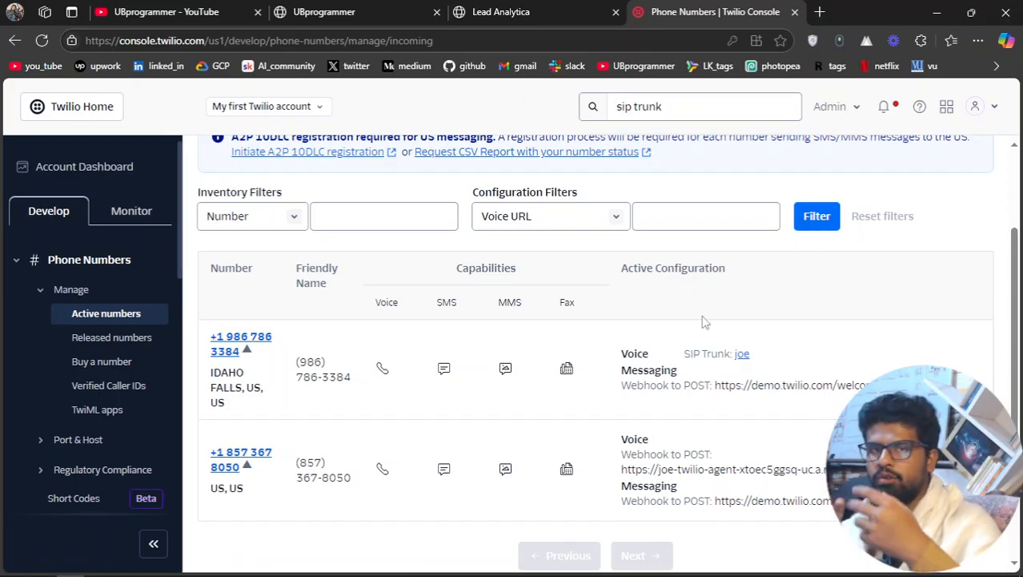
{"action": "mouse_move", "coordinate": [377, 313]}
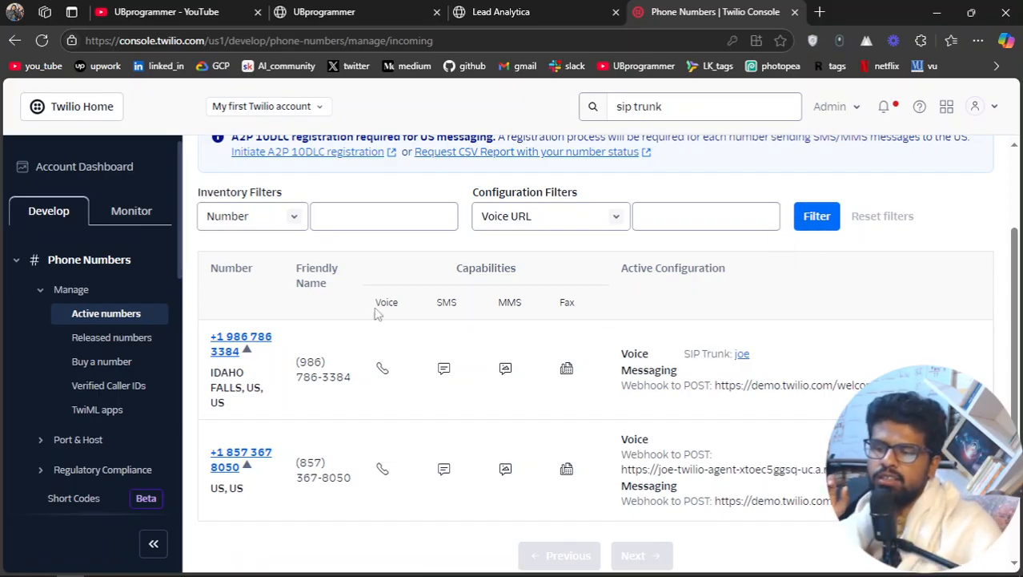
{"action": "left_click", "coordinate": [323, 11]}
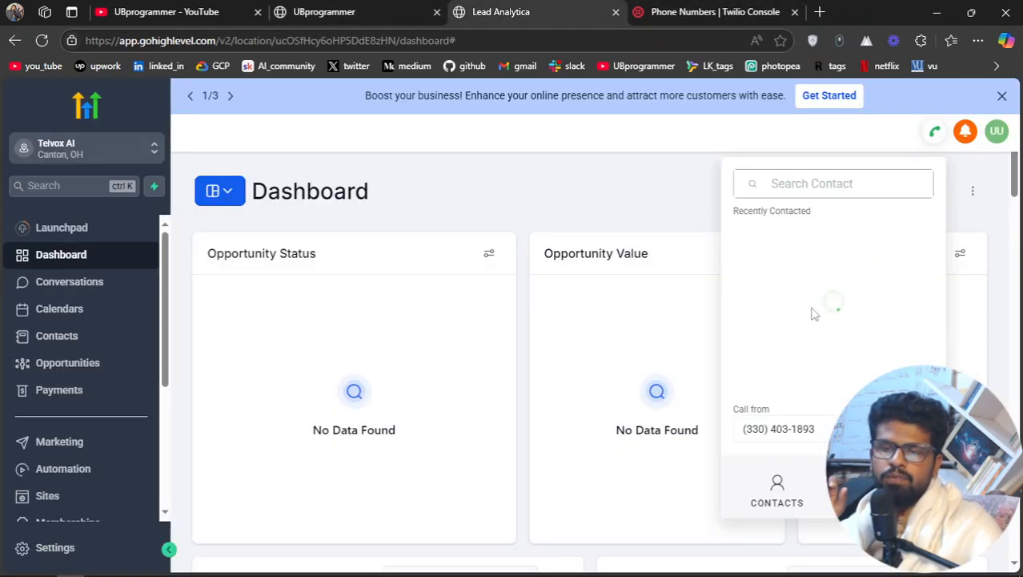
{"action": "mouse_move", "coordinate": [804, 249]}
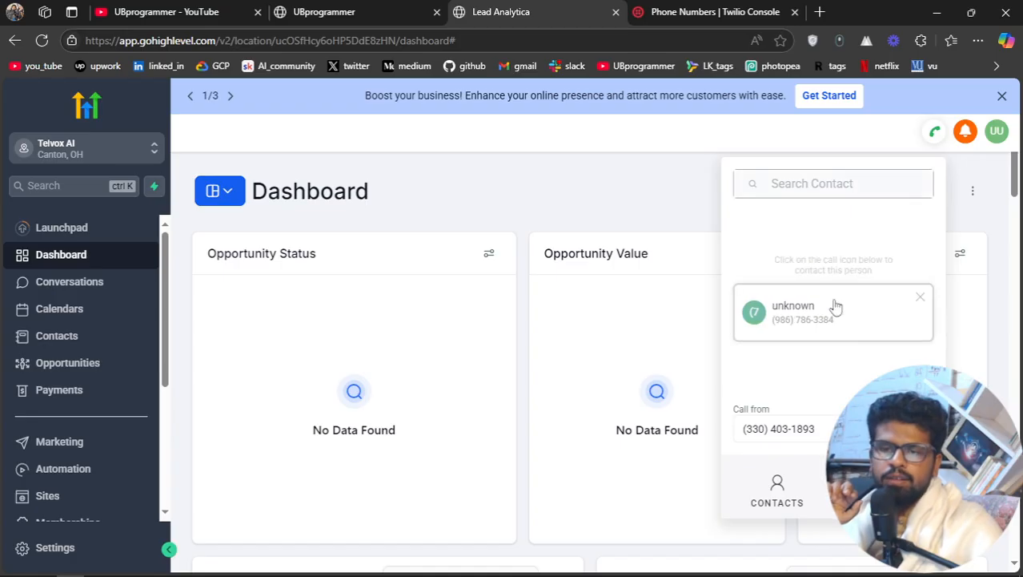
{"action": "mouse_move", "coordinate": [827, 333]}
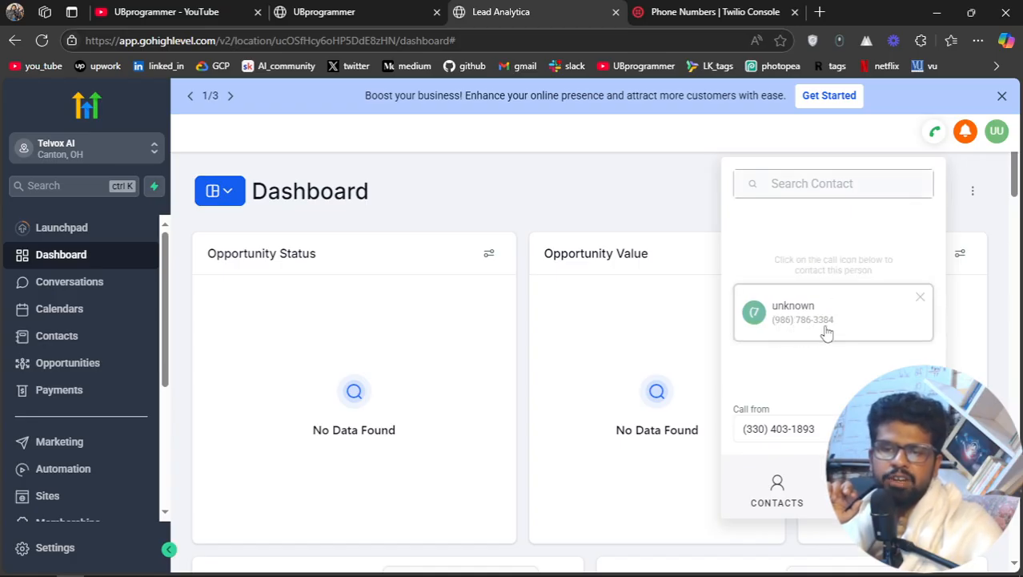
{"action": "left_click", "coordinate": [712, 12]}
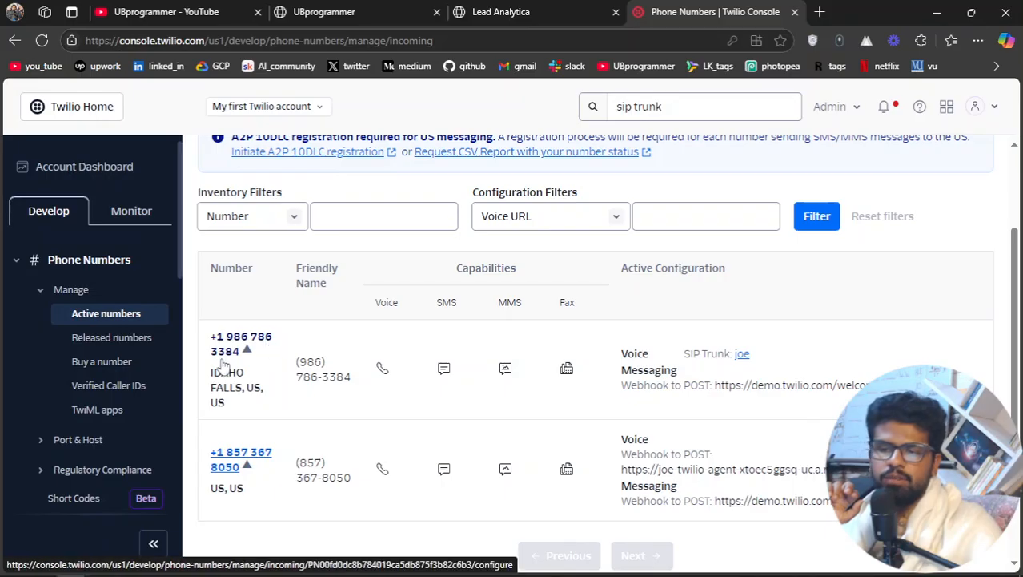
{"action": "mouse_move", "coordinate": [360, 358]}
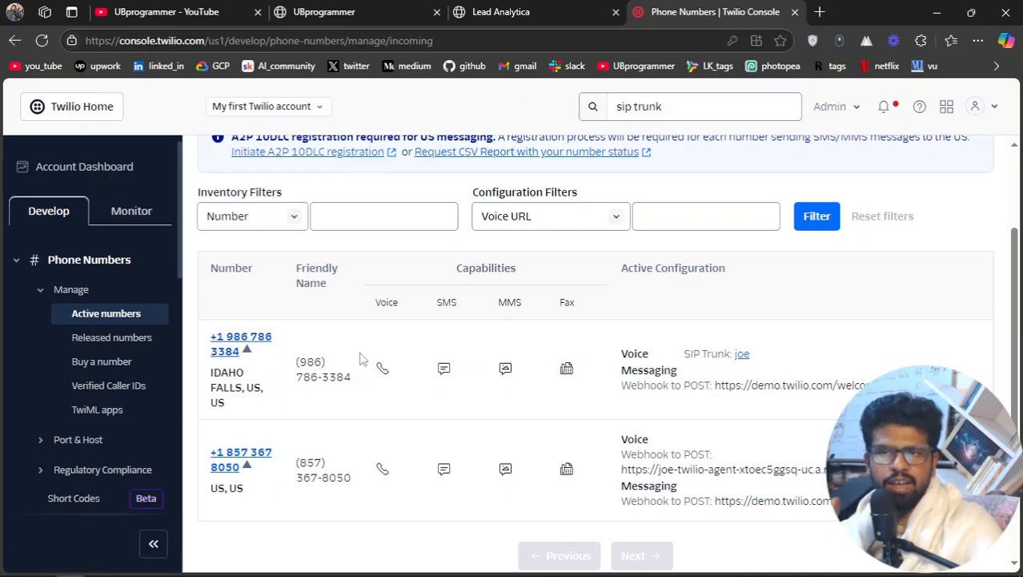
{"action": "mouse_move", "coordinate": [742, 353]}
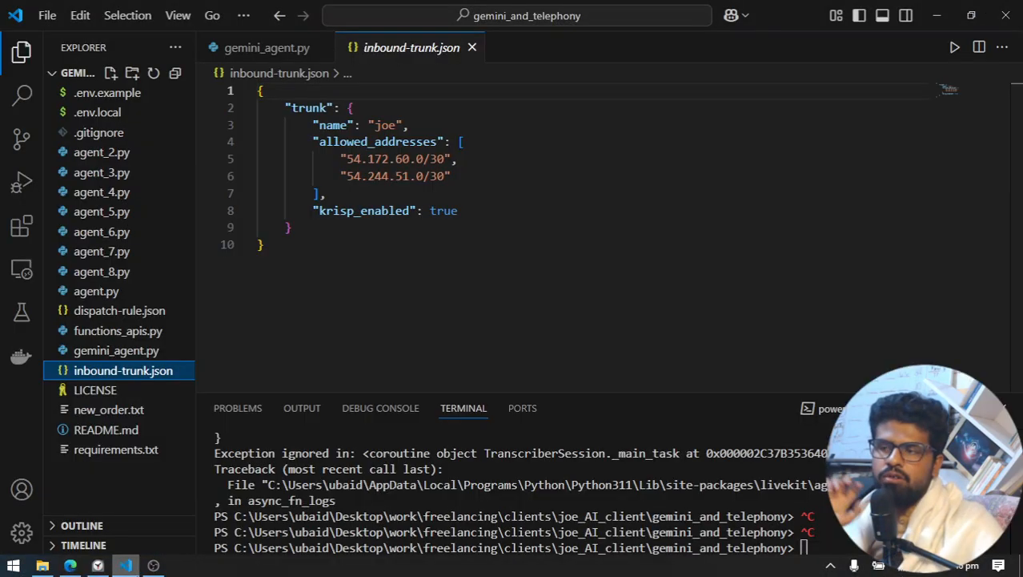
Step: Review inbound-trunk.json and dispatch-rule.json's inbound-agent routing, then return to Twilio's active numbers list
{"action": "left_click", "coordinate": [302, 365]}
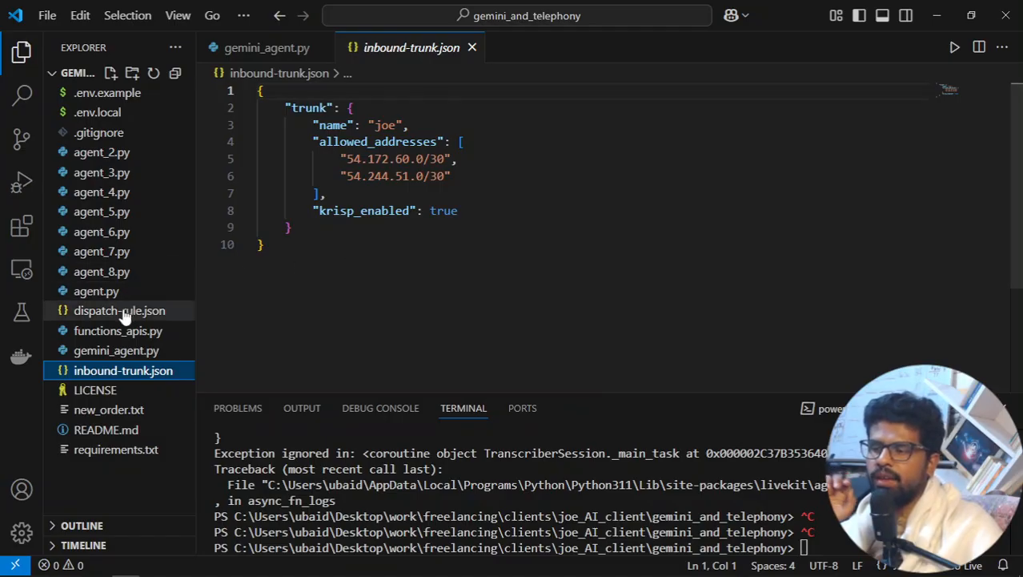
{"action": "left_click", "coordinate": [120, 310]}
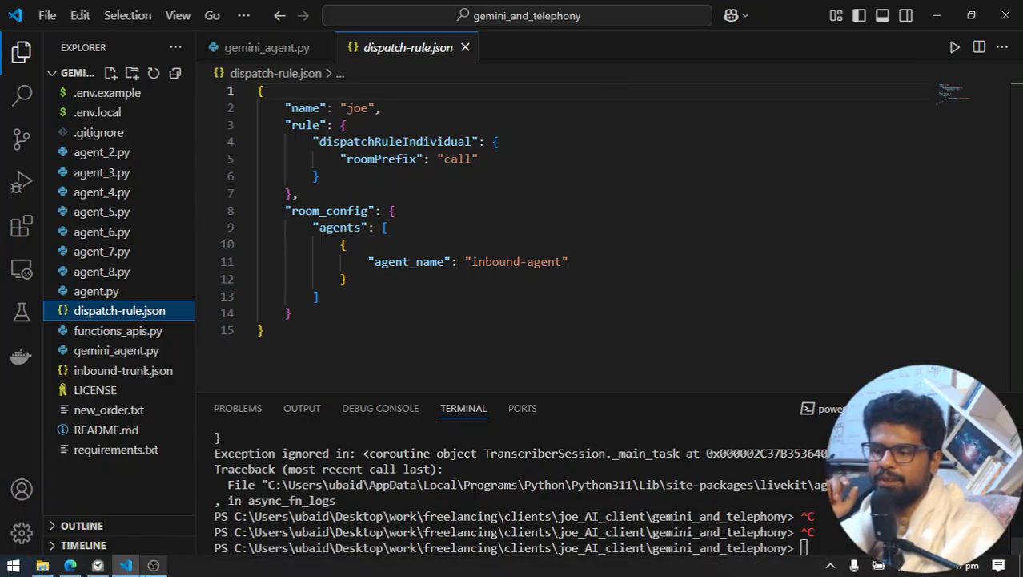
{"action": "left_click", "coordinate": [70, 565]}
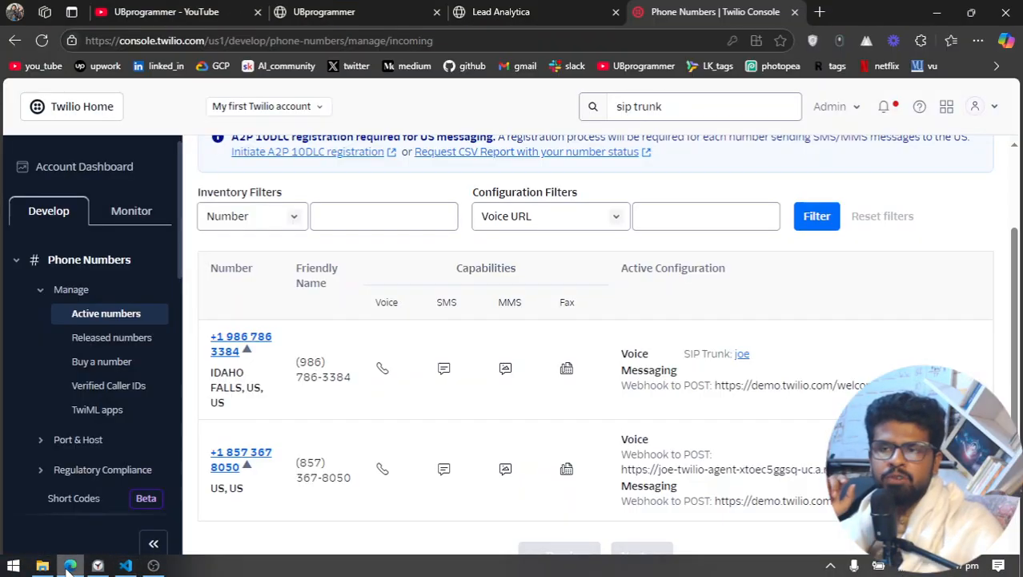